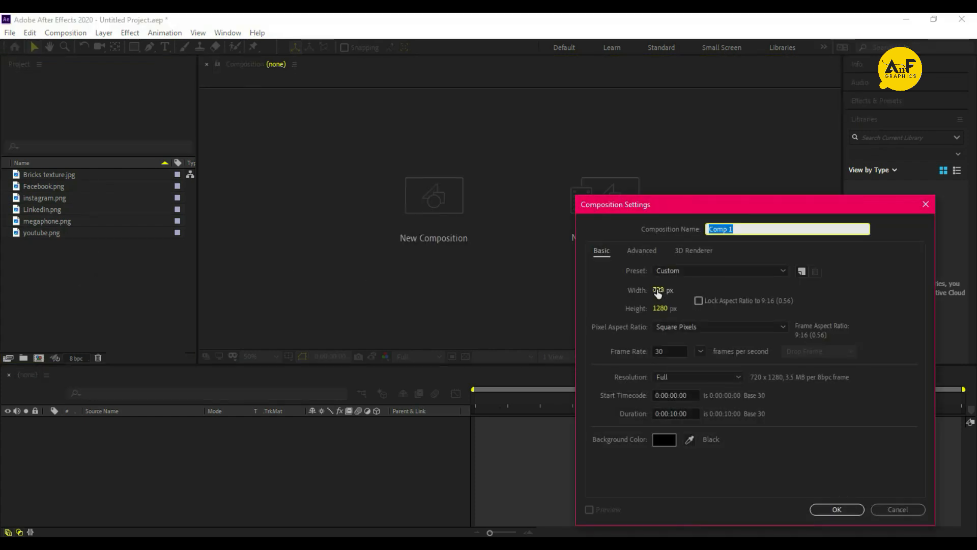
- Define a 1920×1080 composition, rename it 'Icons' and confirm the settings
text(1920)
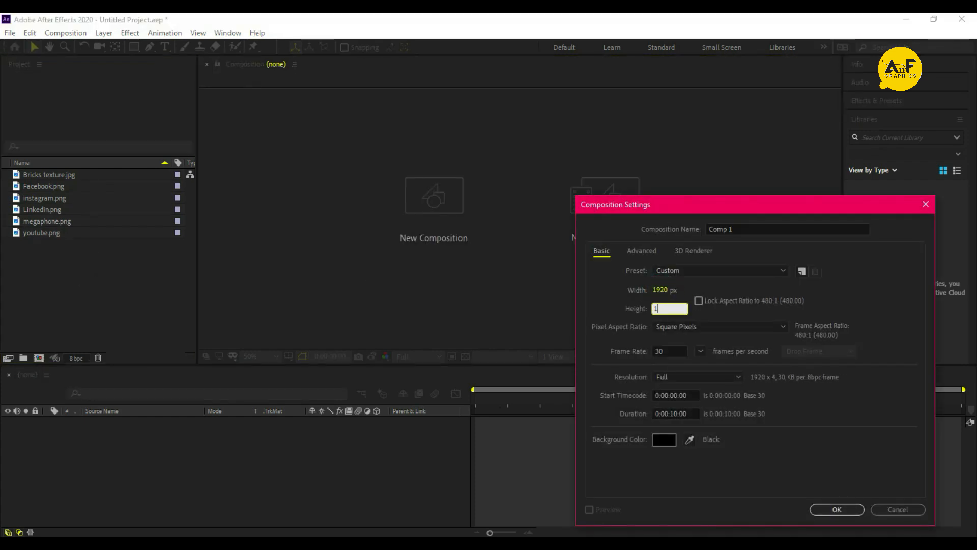
text(080)
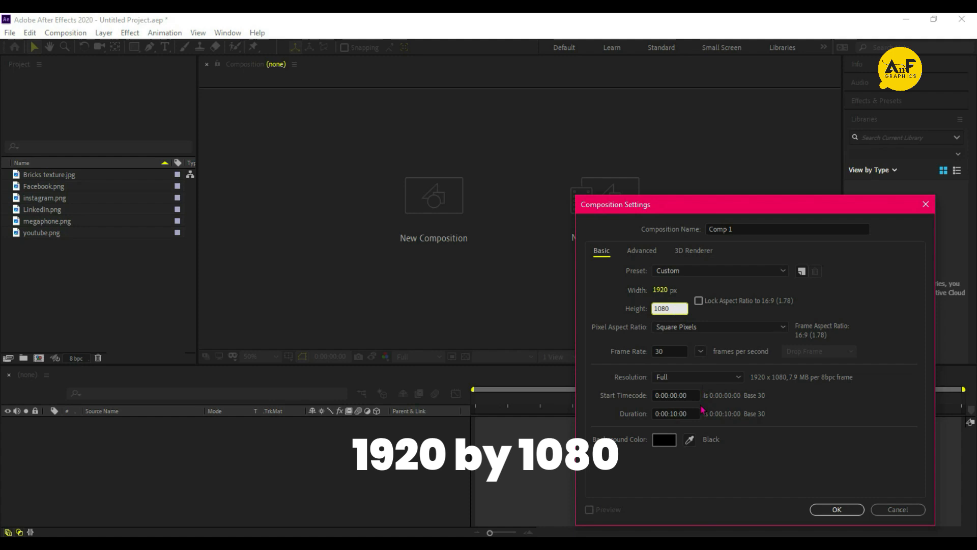
click(787, 229)
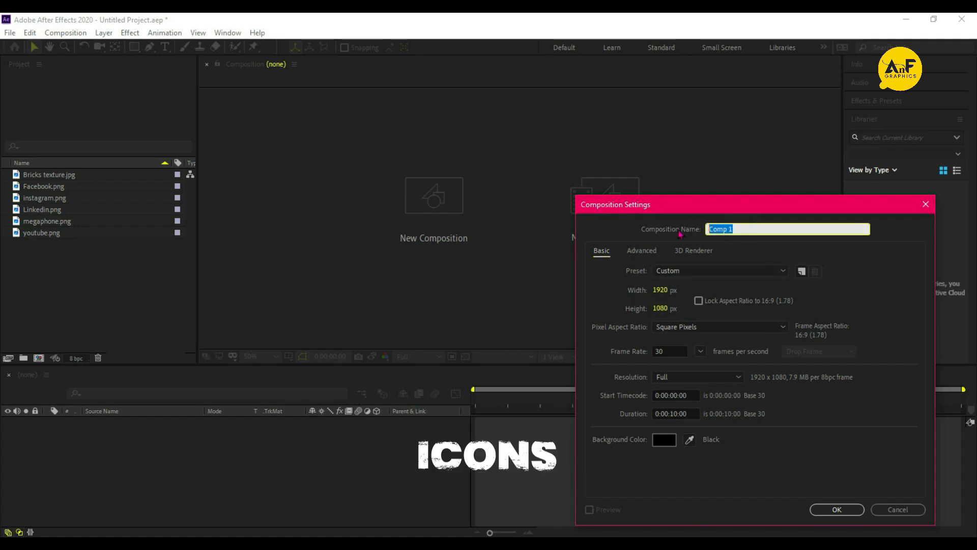
text(Icons)
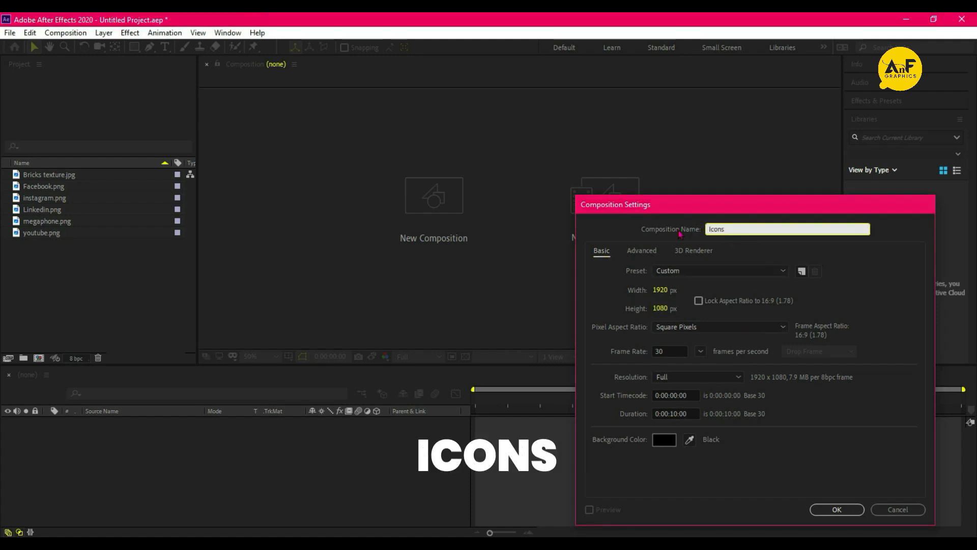
click(835, 509)
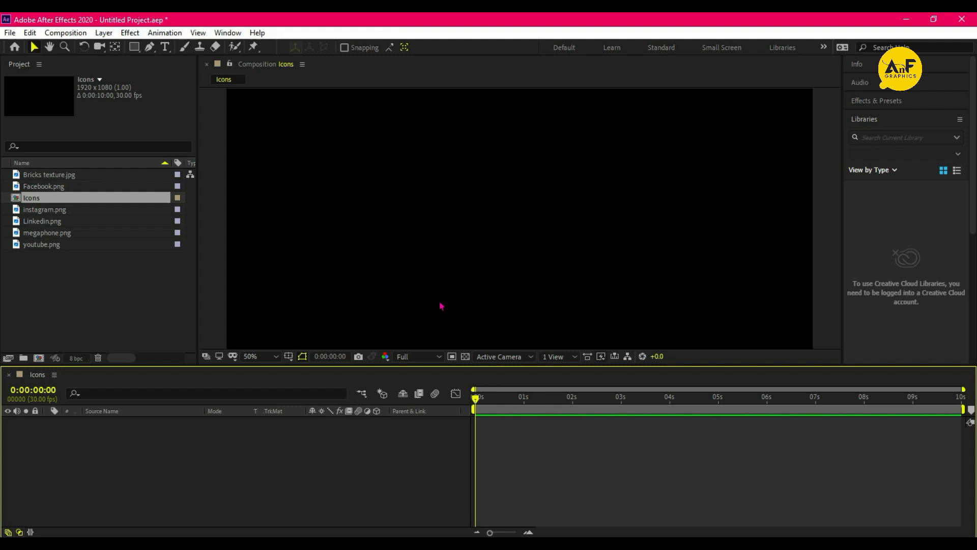
- Drop Linkedin.png into the Icons timeline, select its layer and reach the Layer commands
click(42, 221)
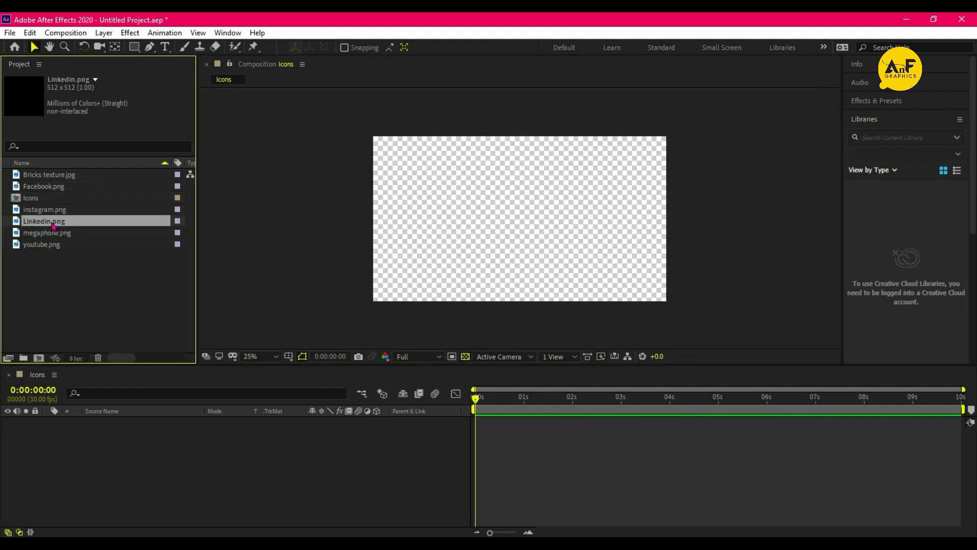
drag(44, 221, 518, 218)
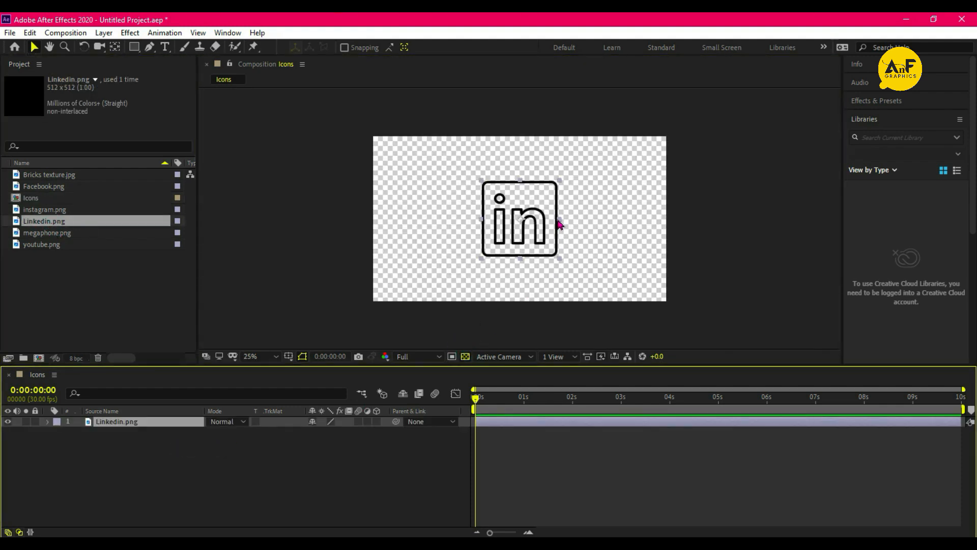
double_click(116, 421)
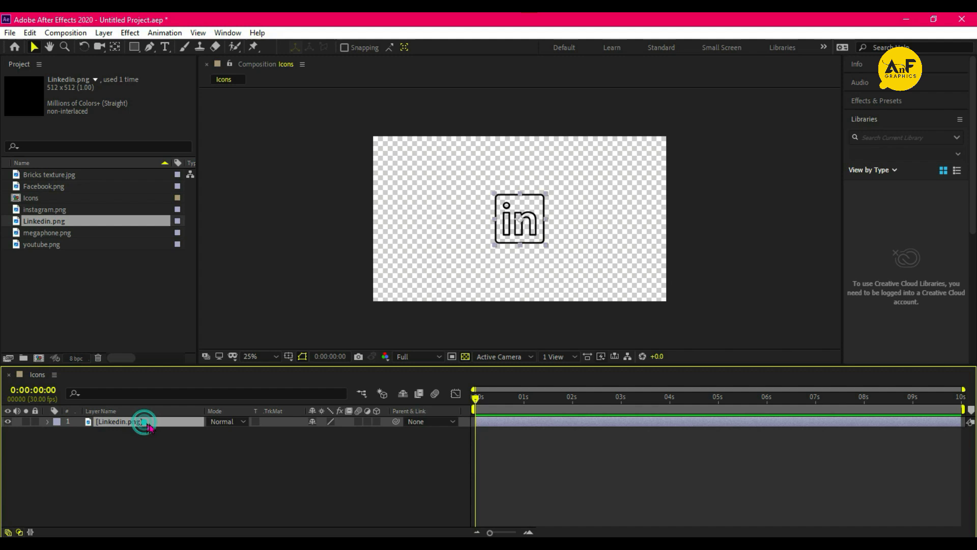
click(104, 33)
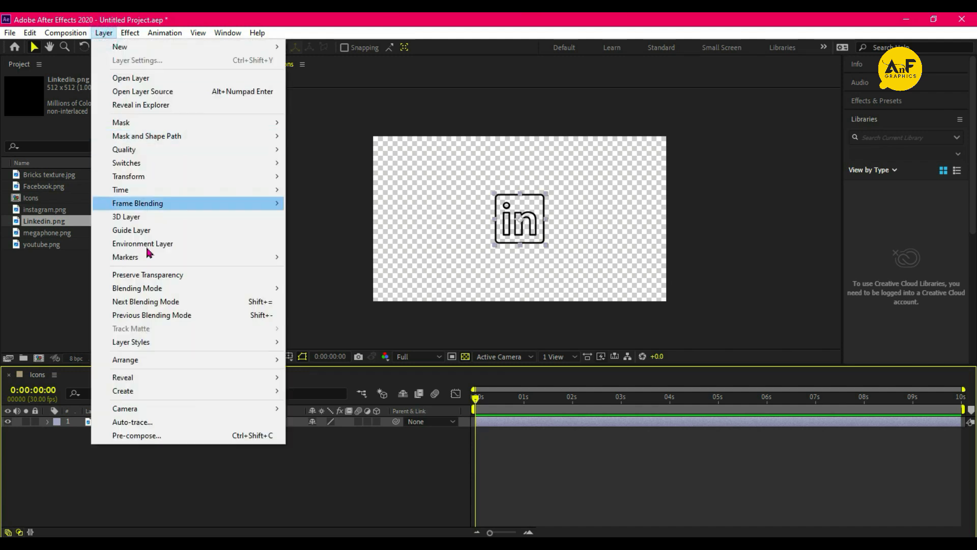
- Auto-trace the LinkedIn icon into a masked layer and rename it 'Linkedin'
click(133, 422)
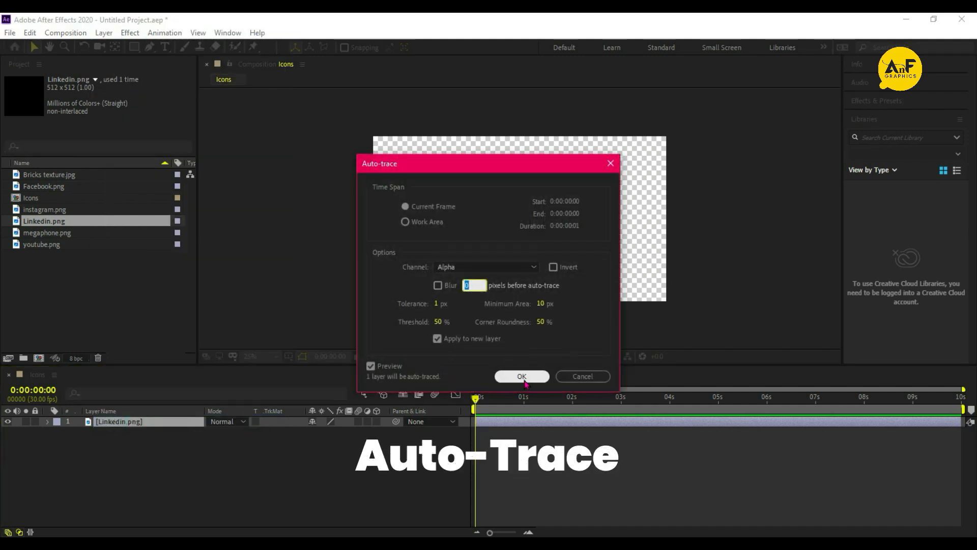
click(521, 376)
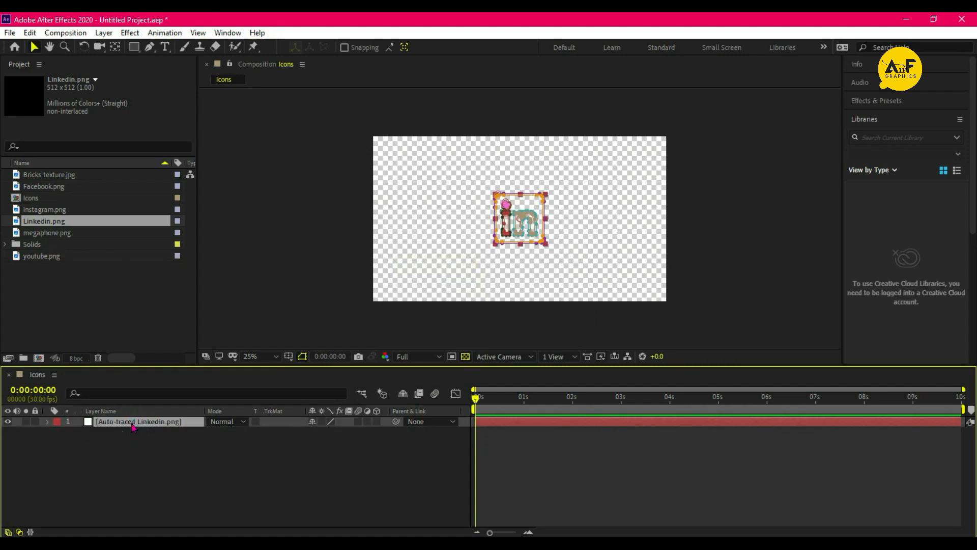
double_click(138, 422)
text(Linkedin)
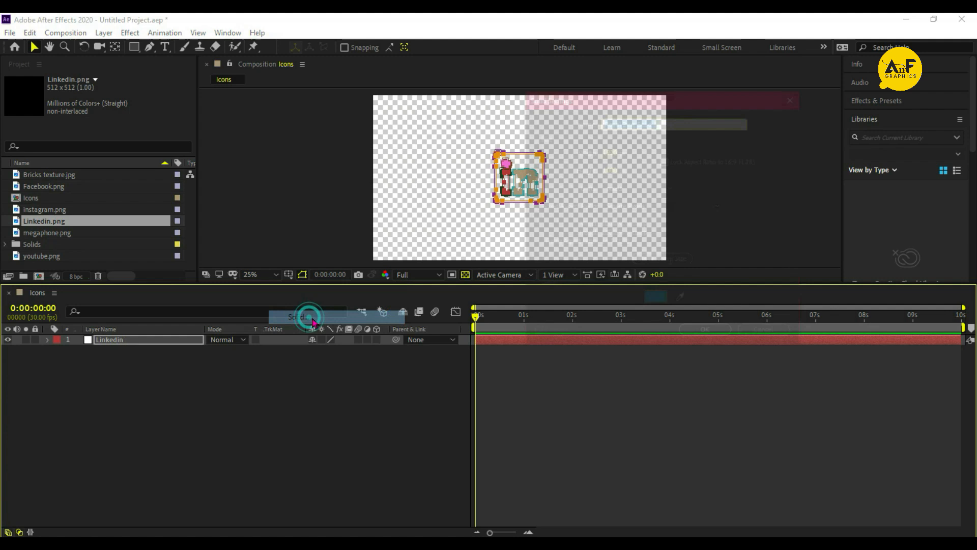
- Add a blue solid and transfer the traced LinkedIn masks onto it
click(704, 124)
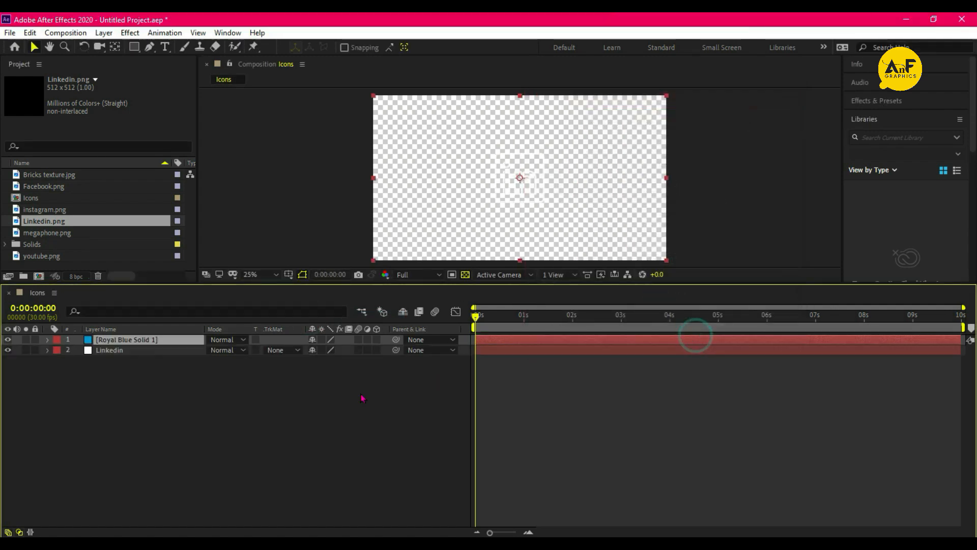
click(8, 339)
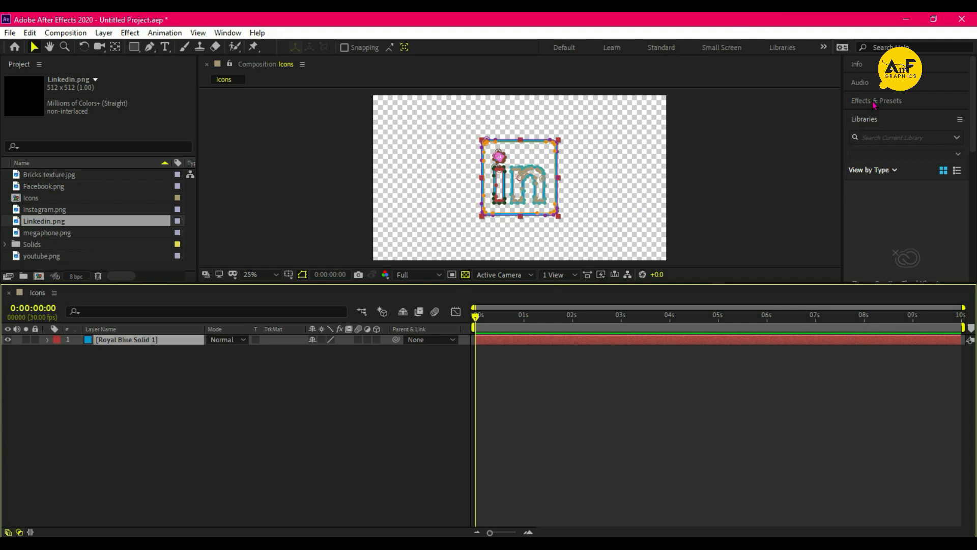
- Find and apply Saber to the blue solid with Composite Settings set to Transparent
click(877, 101)
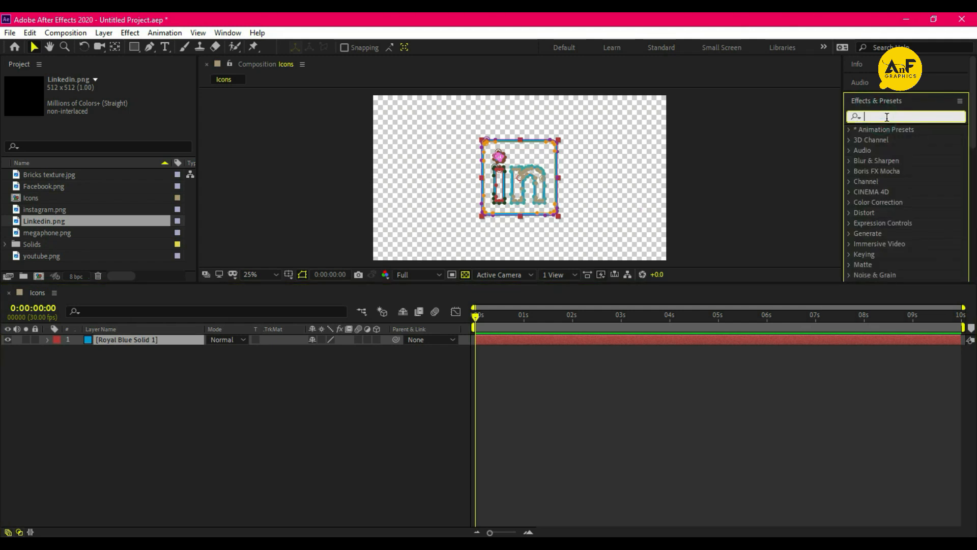
text(saber)
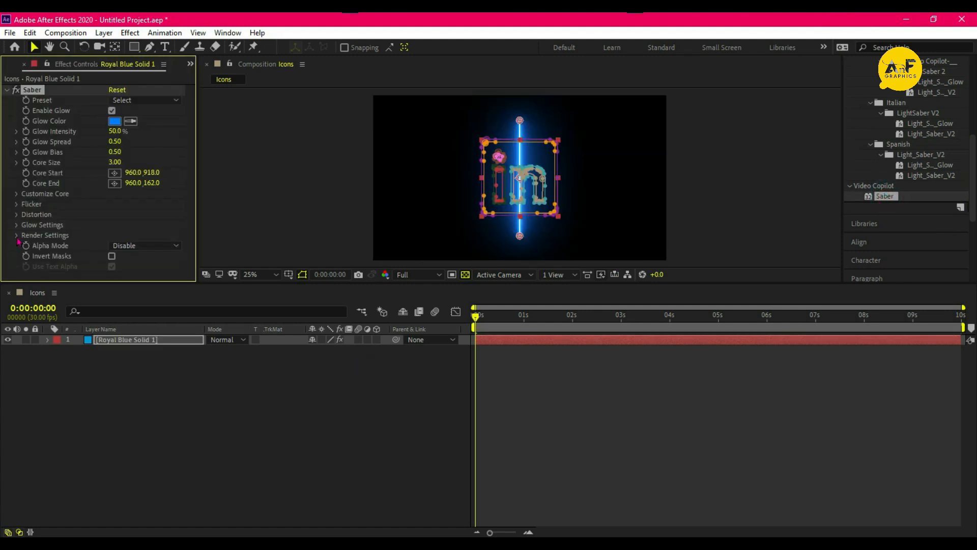
click(144, 243)
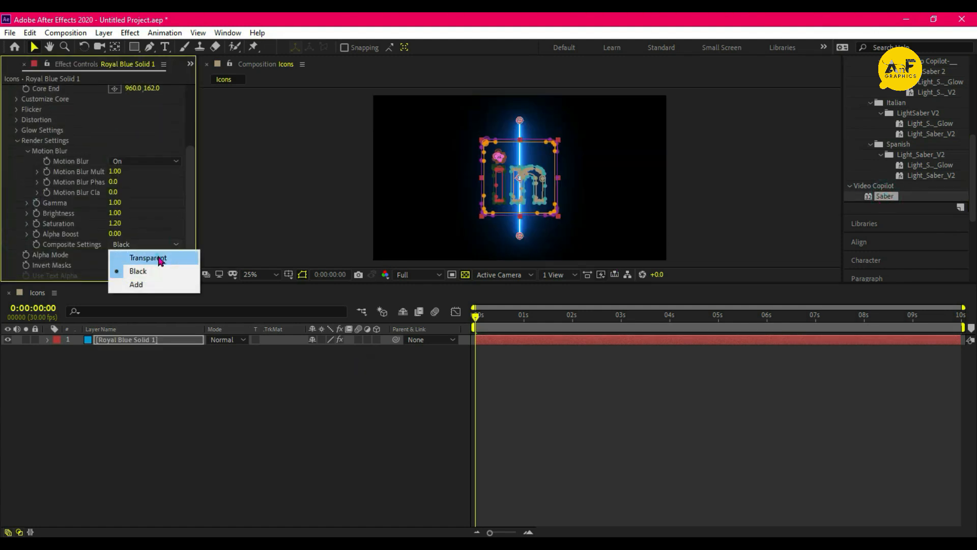
click(148, 257)
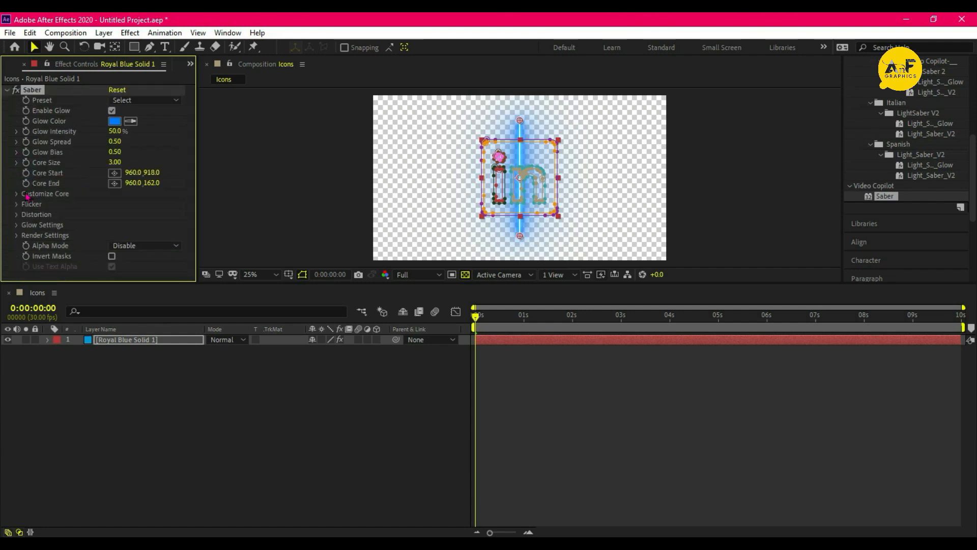
- Make Saber follow Layer Masks with Glow Intensity 10 and Flicker Intensity 30%
click(16, 194)
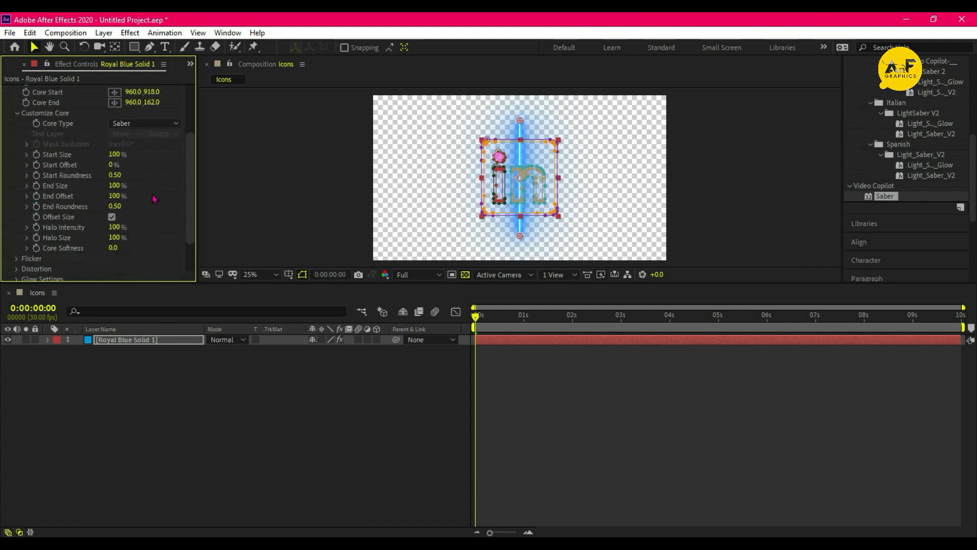
click(145, 123)
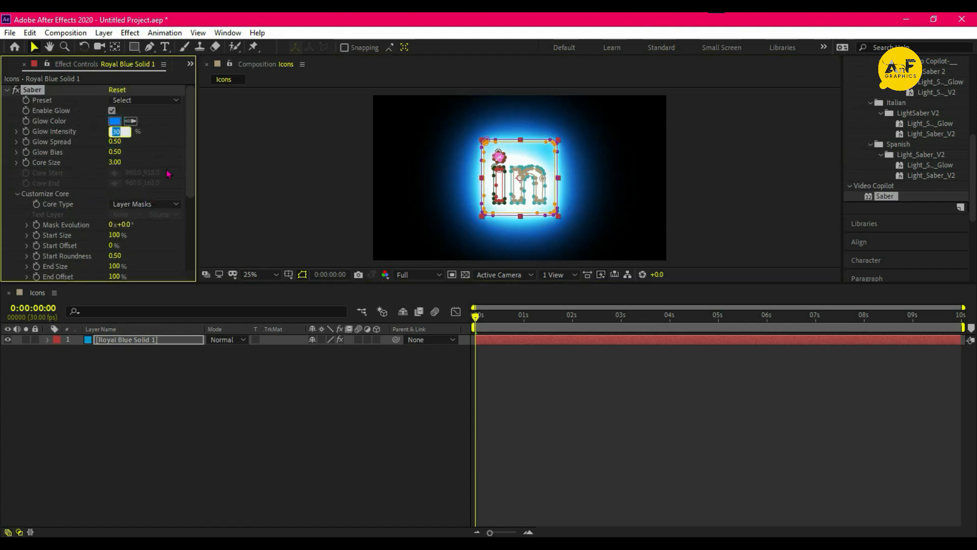
text(10.0)
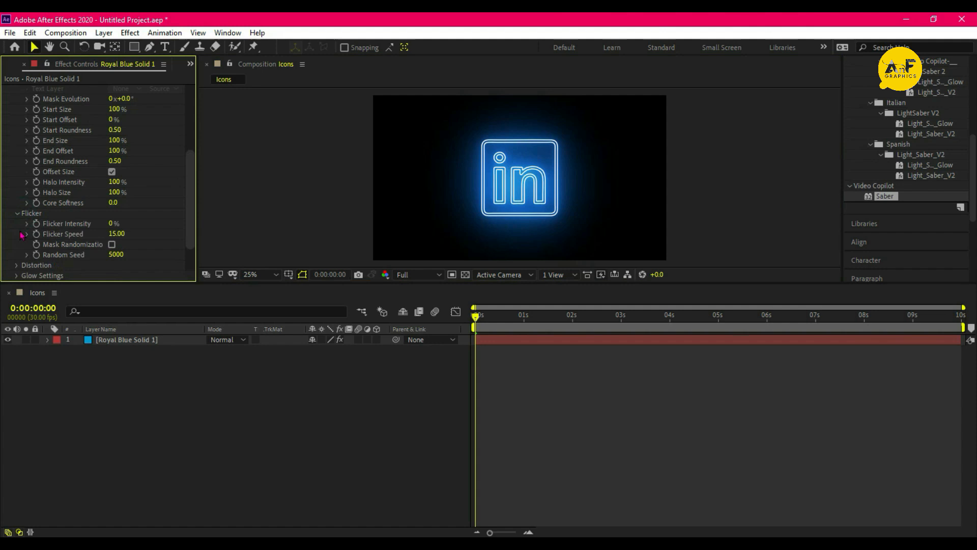
click(115, 223)
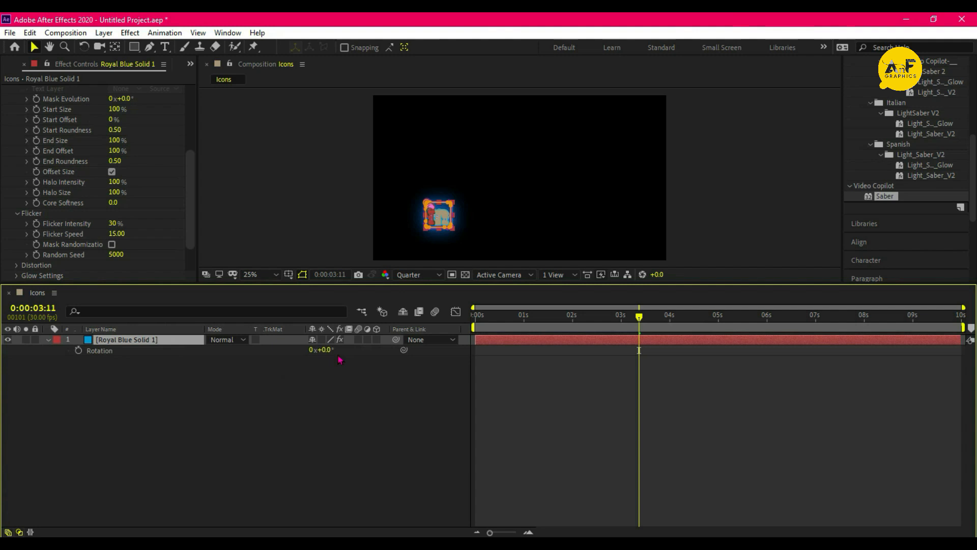
- Scrub the solid's Rotation to 15° to tilt the neon LinkedIn icon
drag(324, 349, 344, 350)
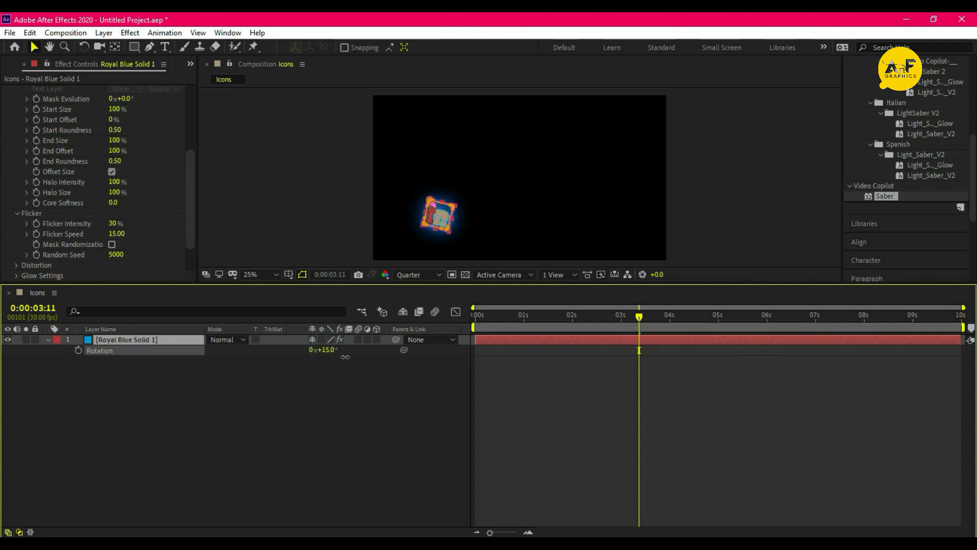
click(475, 314)
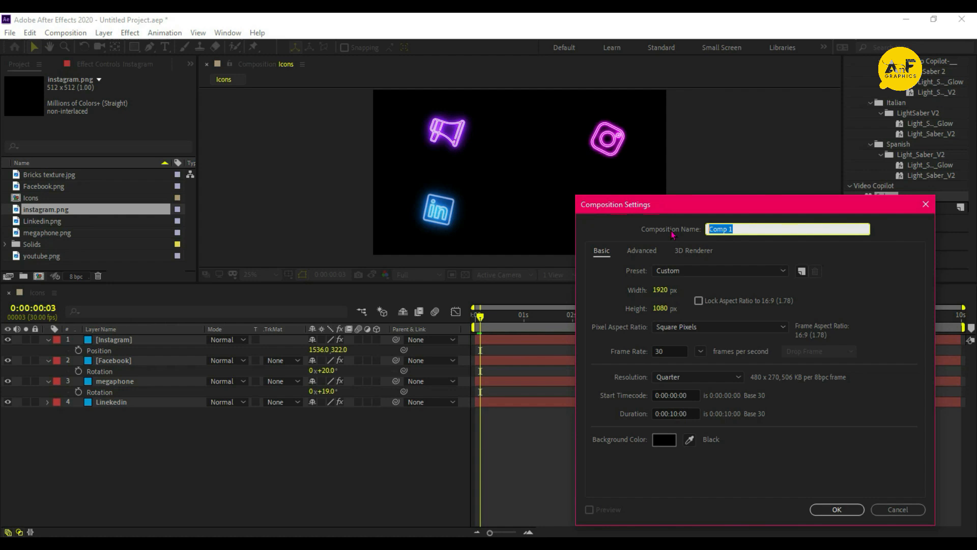
- Create 'Render comp' with Icons over Bricks texture.jpg dimmed to 30% opacity
text(Render comp)
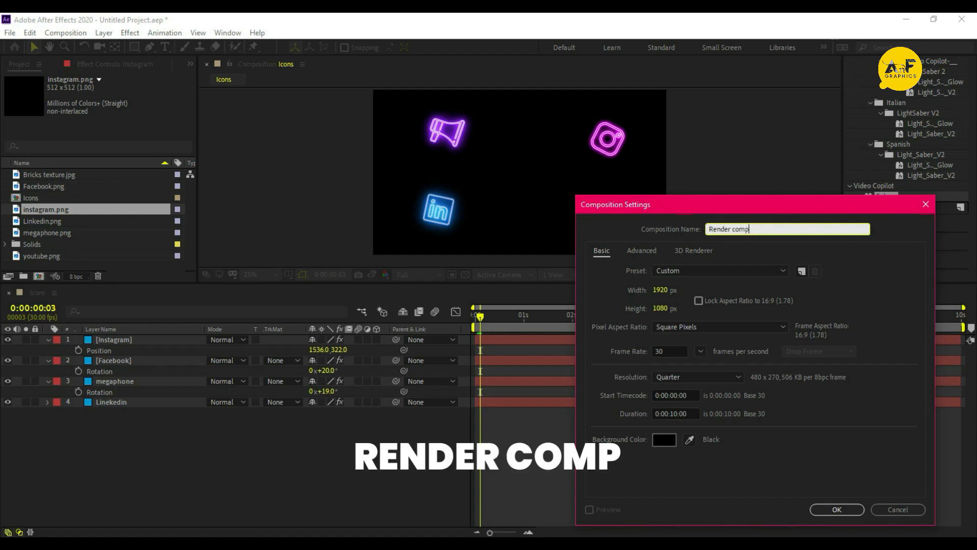
click(837, 509)
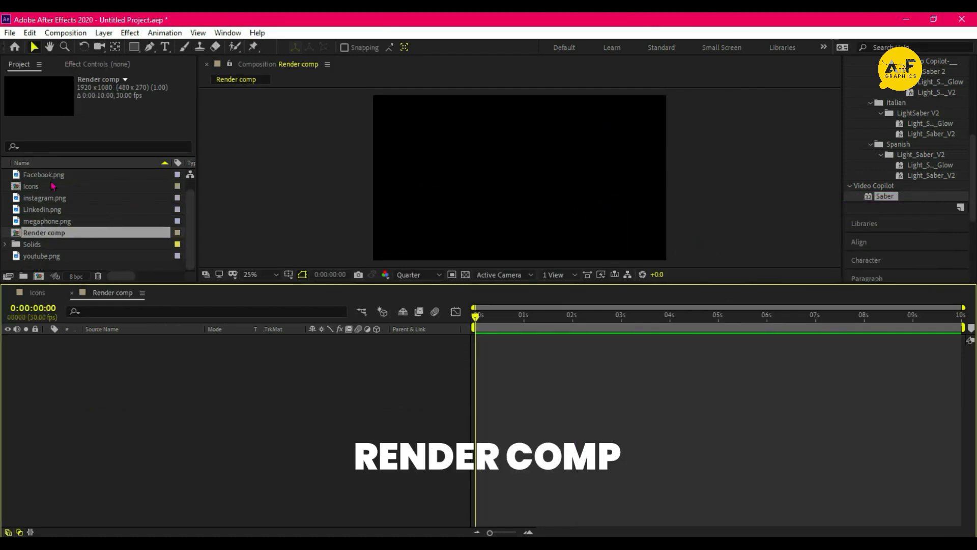
double_click(31, 185)
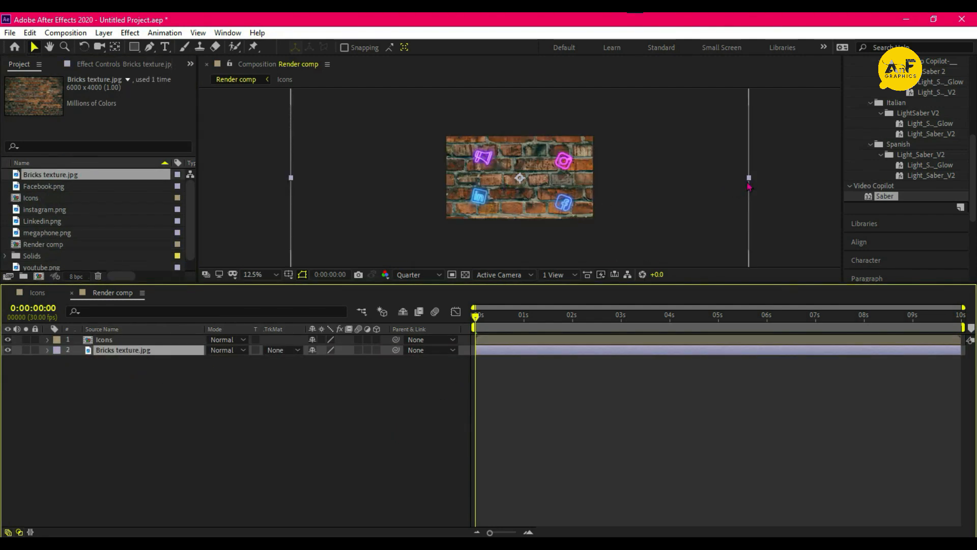
click(122, 350)
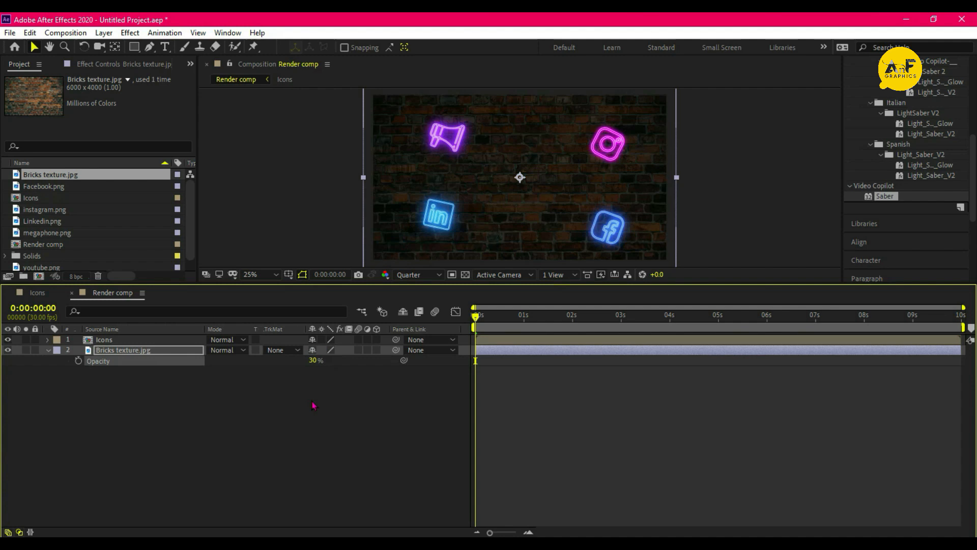
right_click(138, 380)
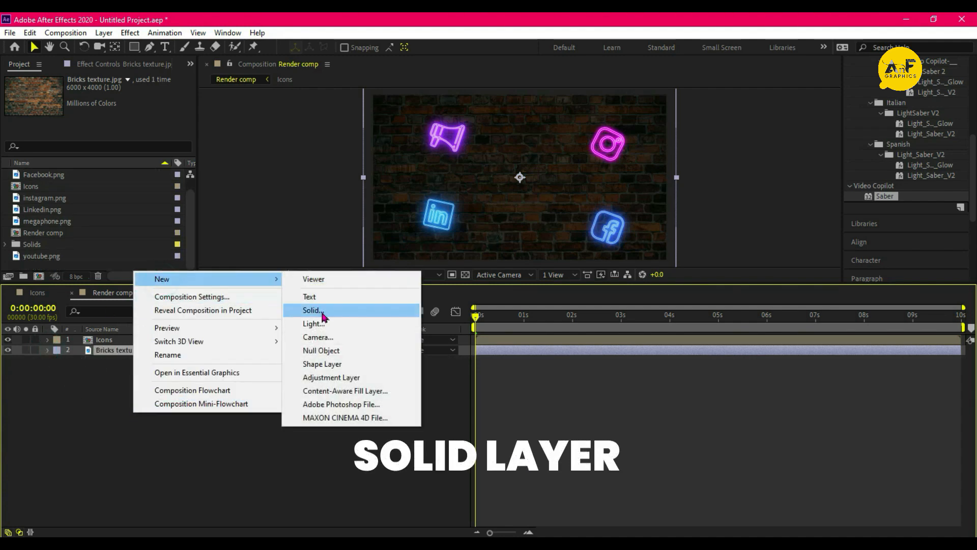
- Add a solid with Saber tracing a central ellipse mask as a blue neon ring
click(312, 311)
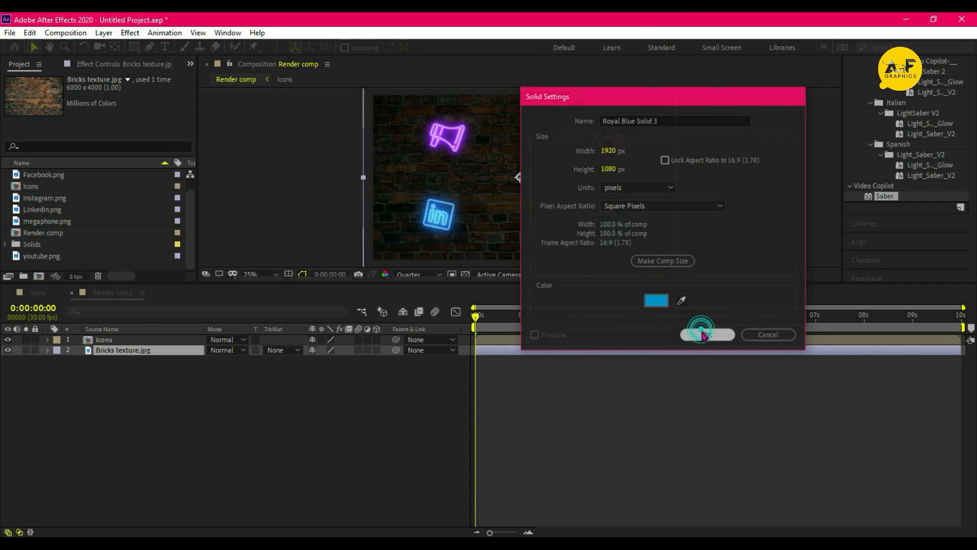
click(707, 335)
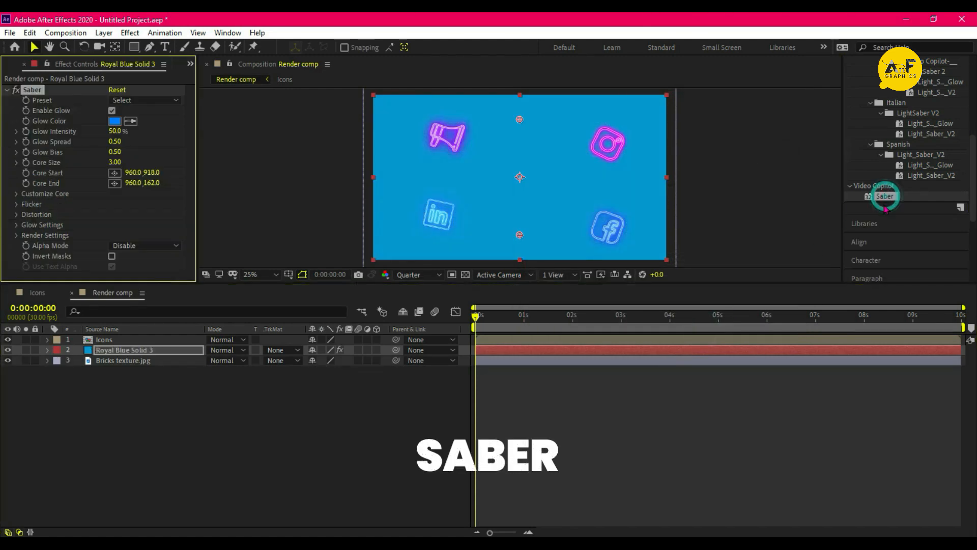
click(135, 47)
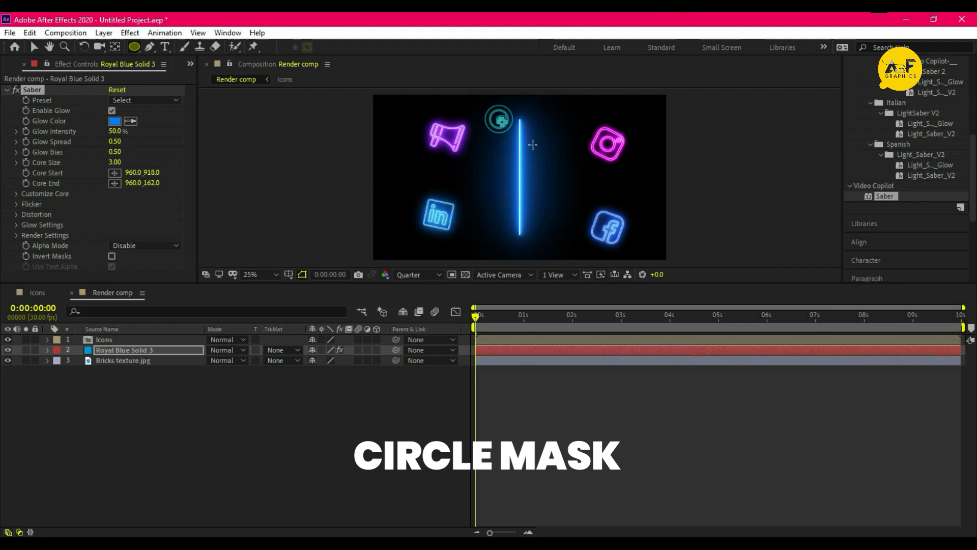
drag(499, 118, 592, 211)
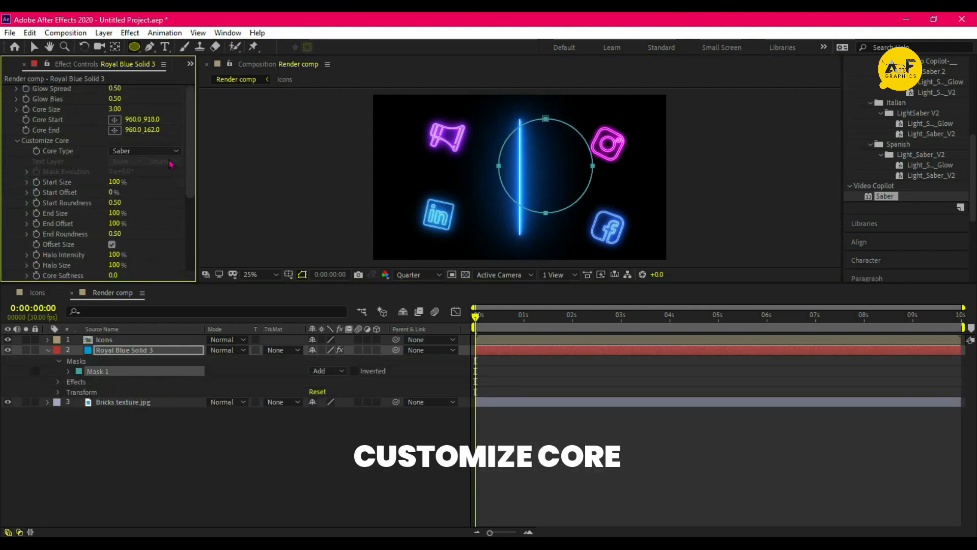
click(144, 151)
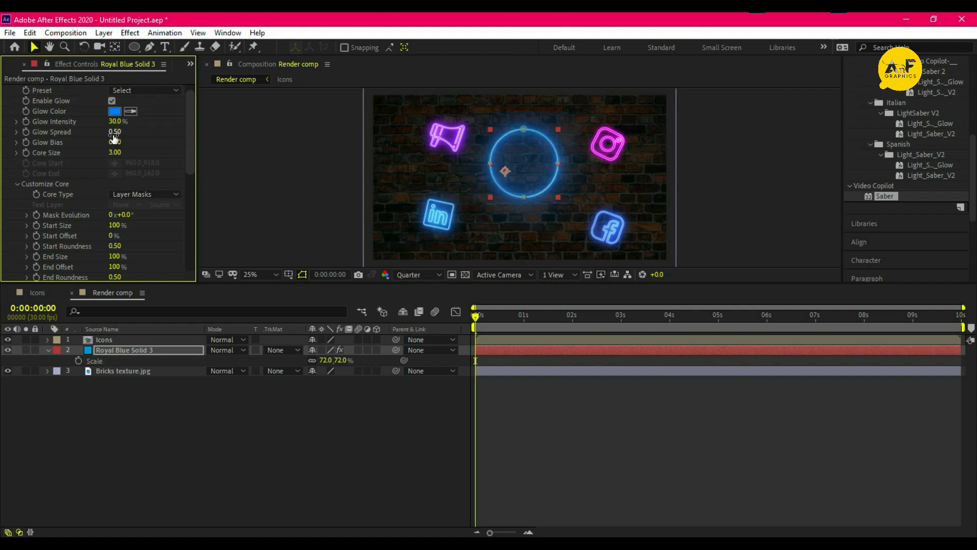
- Tighten the ring's Glow Spread to 0.20 and change its Glow Color to yellow
click(115, 131)
text(0.2)
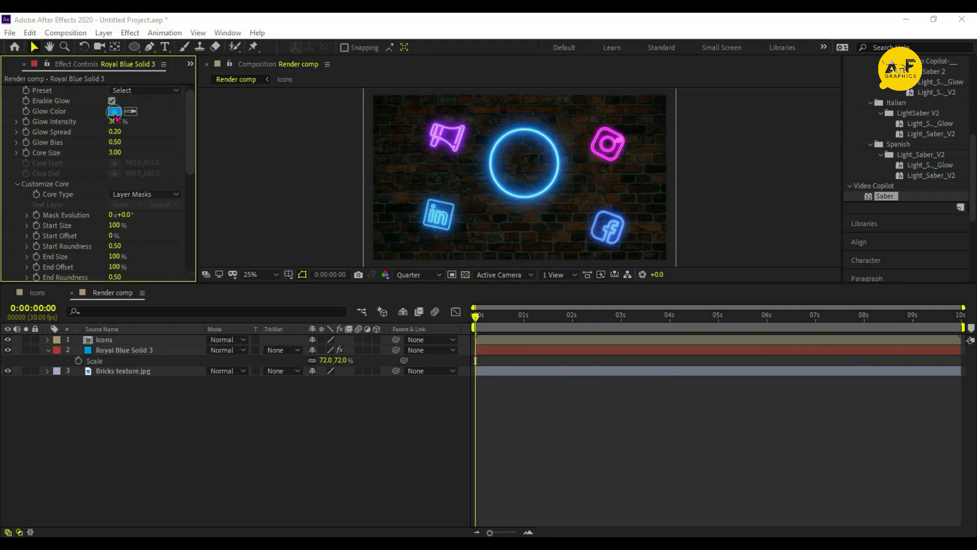
click(115, 111)
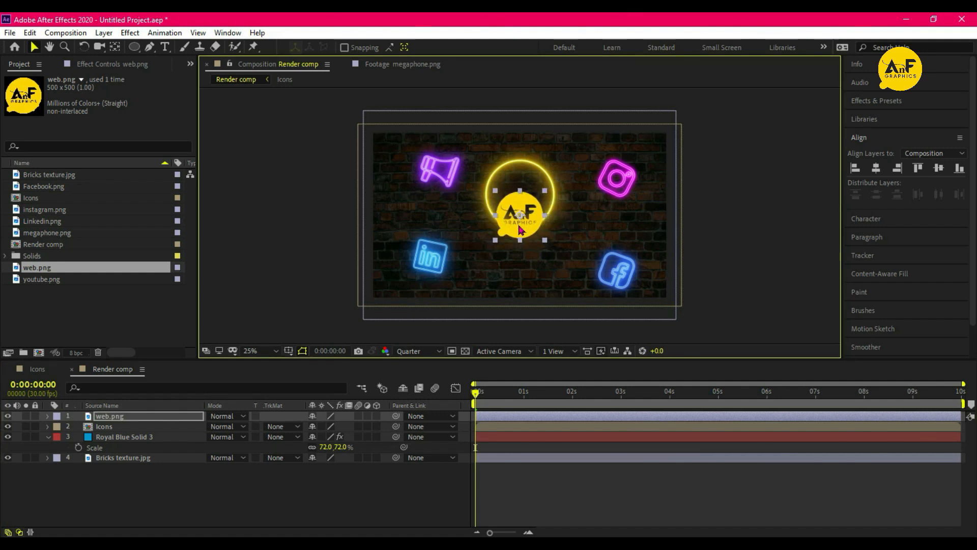
- Shrink web.png to sit inside the ring and switch into the Icons composition
drag(518, 218, 518, 197)
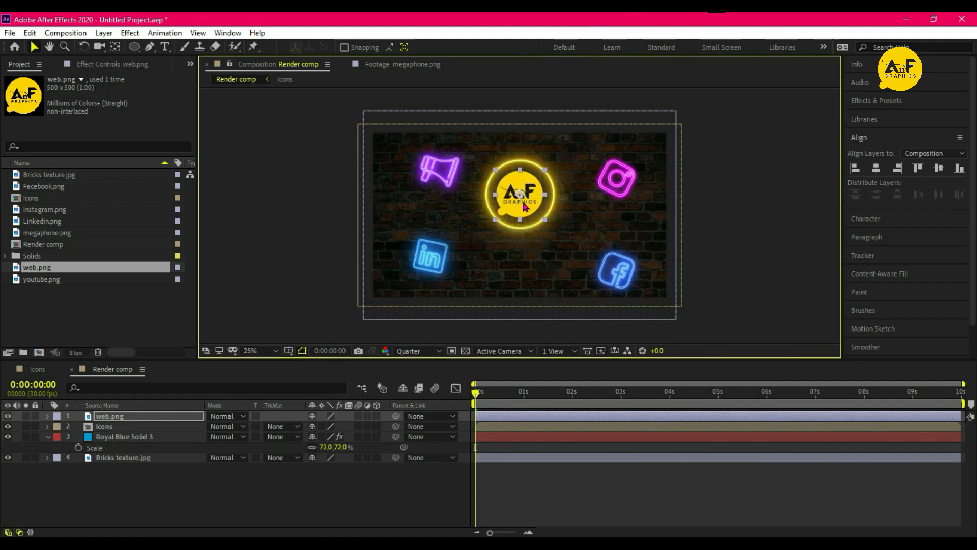
click(284, 80)
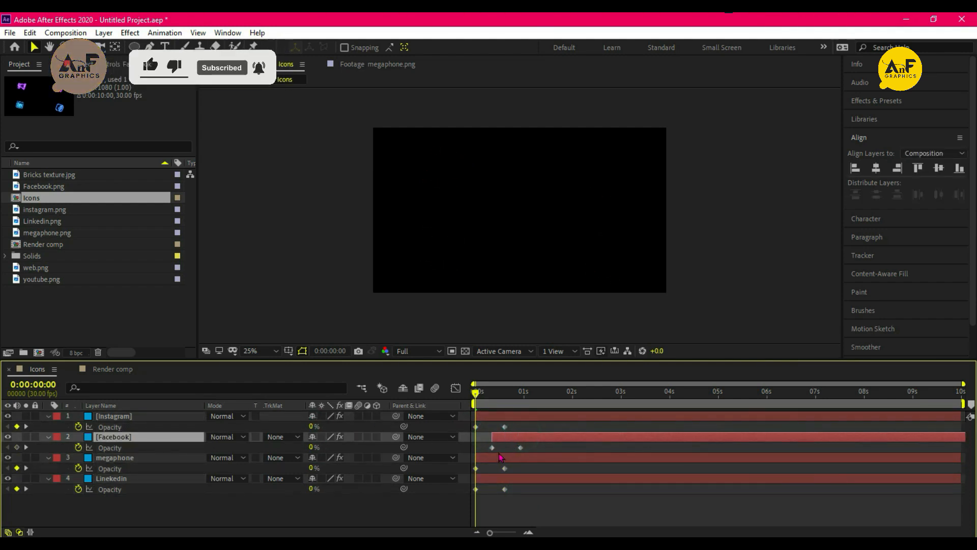
- Delay the megaphone and Linkedin fade-ins, scale all icon layers smaller, and return to the Render comp
click(116, 457)
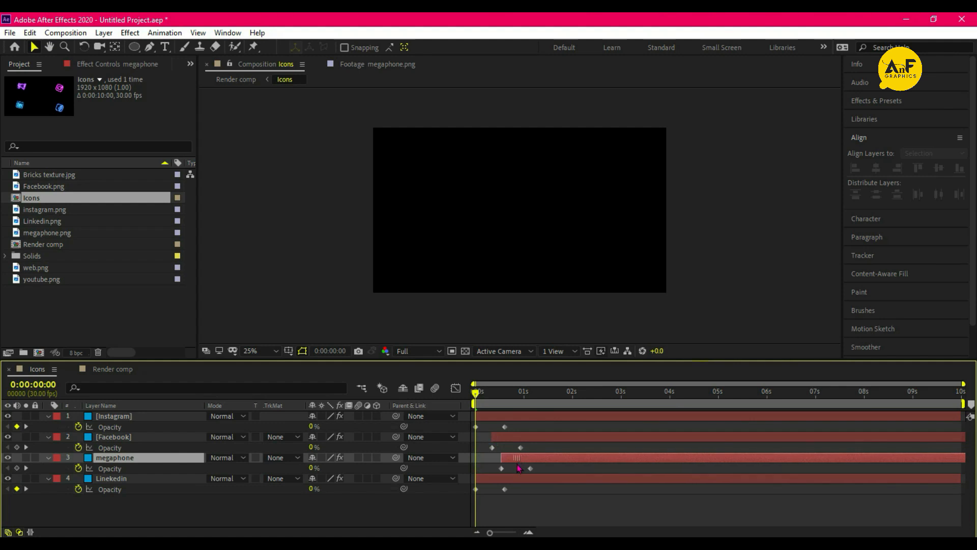
click(112, 479)
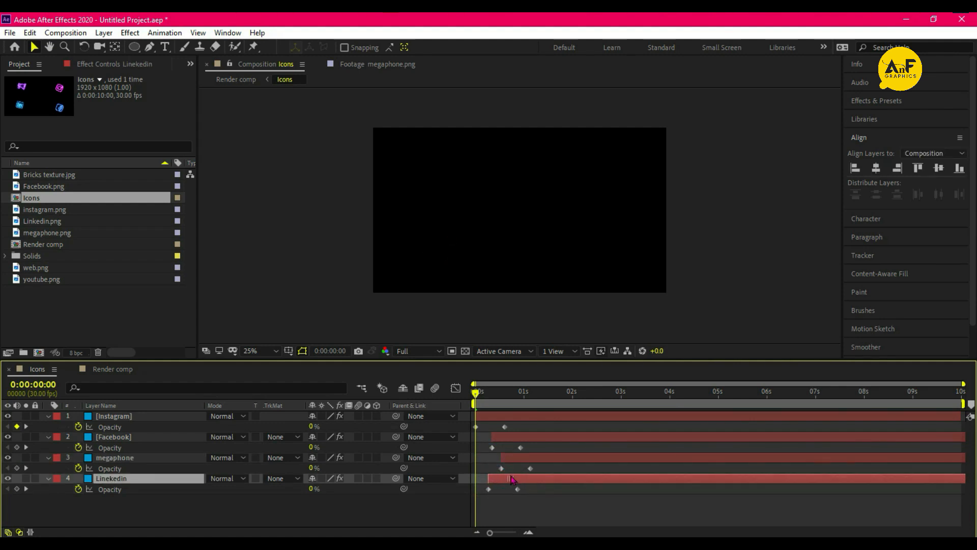
click(113, 369)
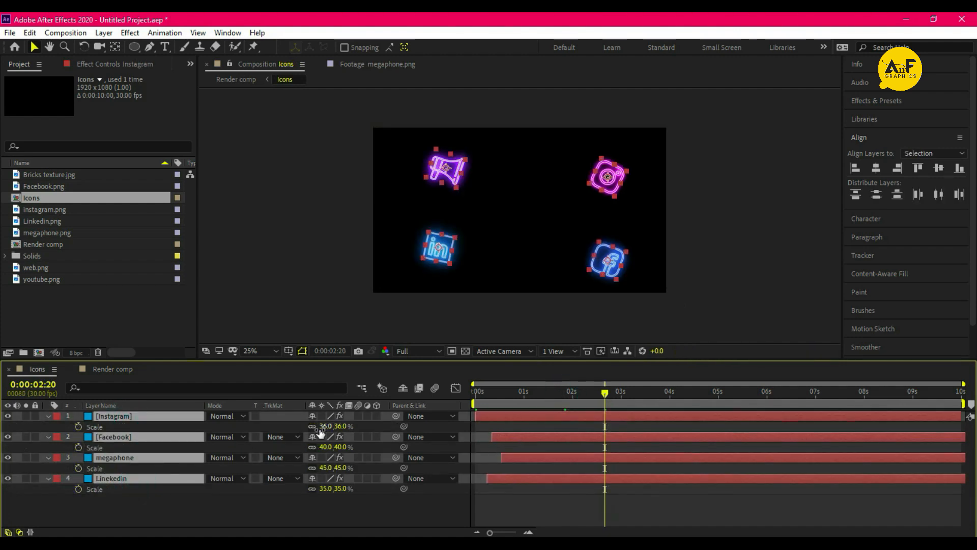
double_click(325, 427)
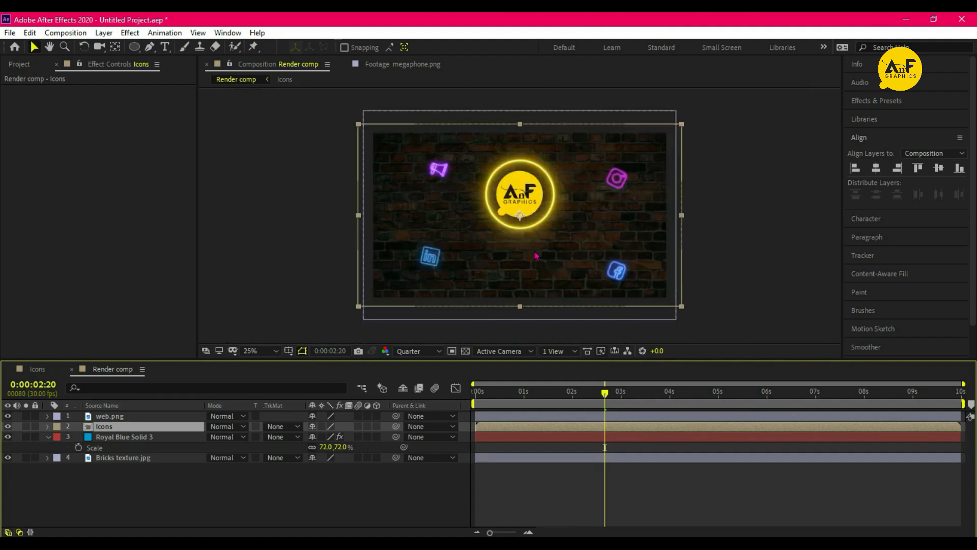
- Lower the Bricks layer opacity to 20% and set the ring's Saber flicker to Intensity 100% with Speed 30
click(123, 457)
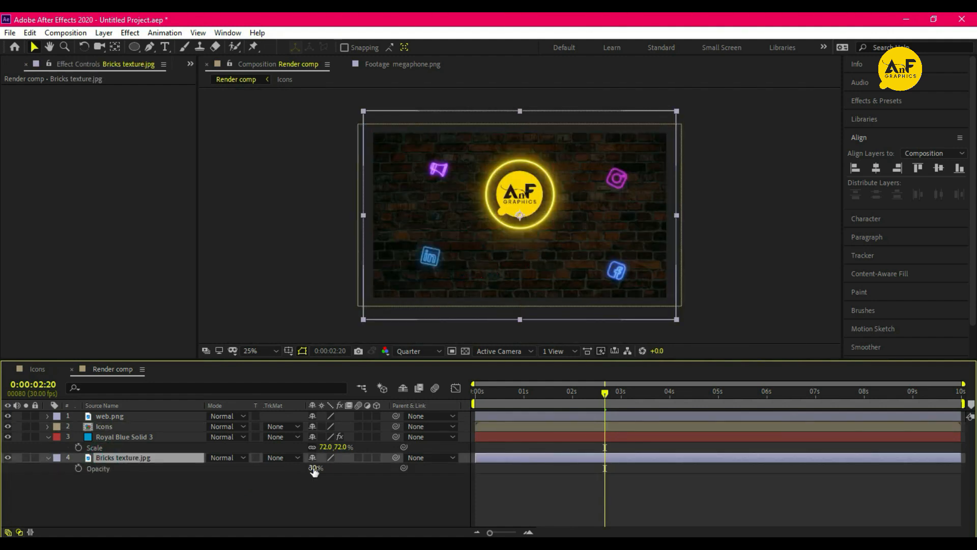
click(123, 437)
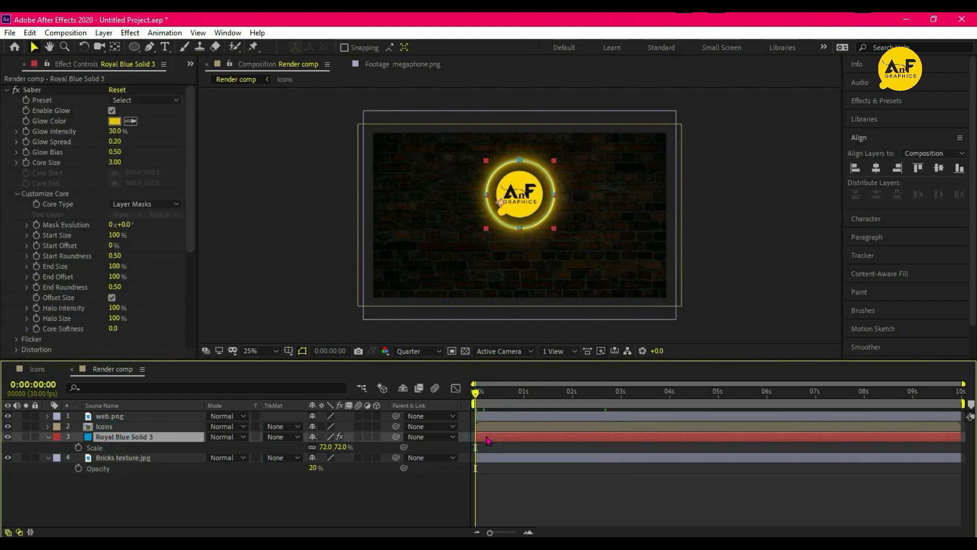
scroll(down, 3)
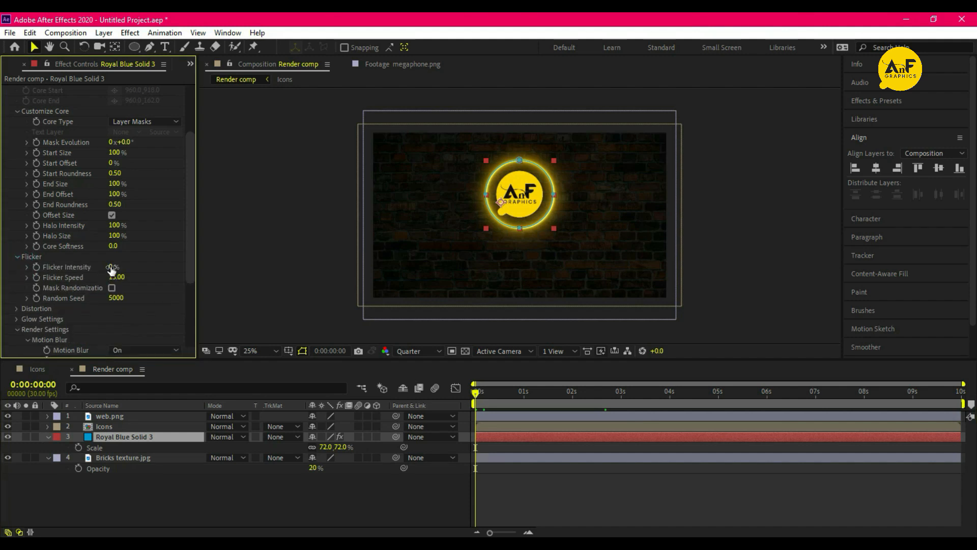
click(115, 267)
text(100)
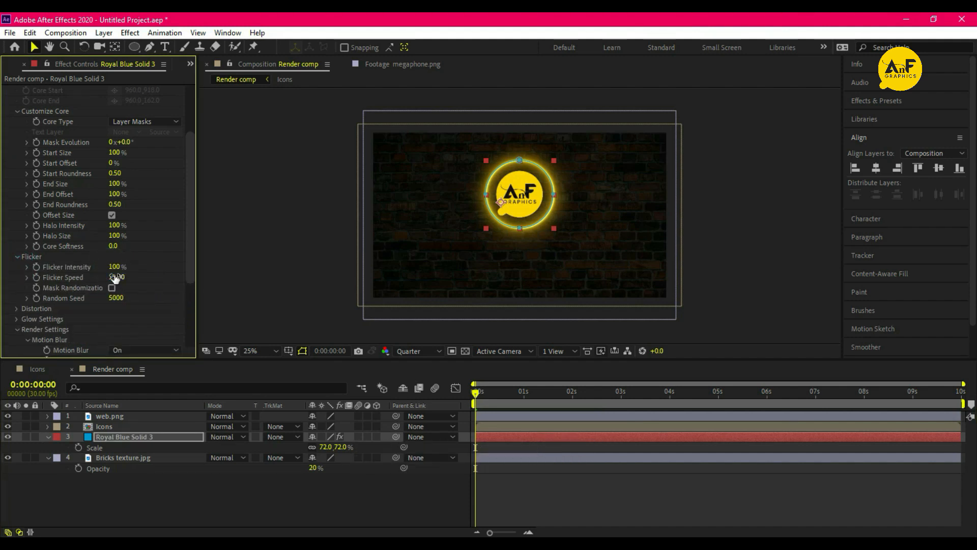
text(30.00)
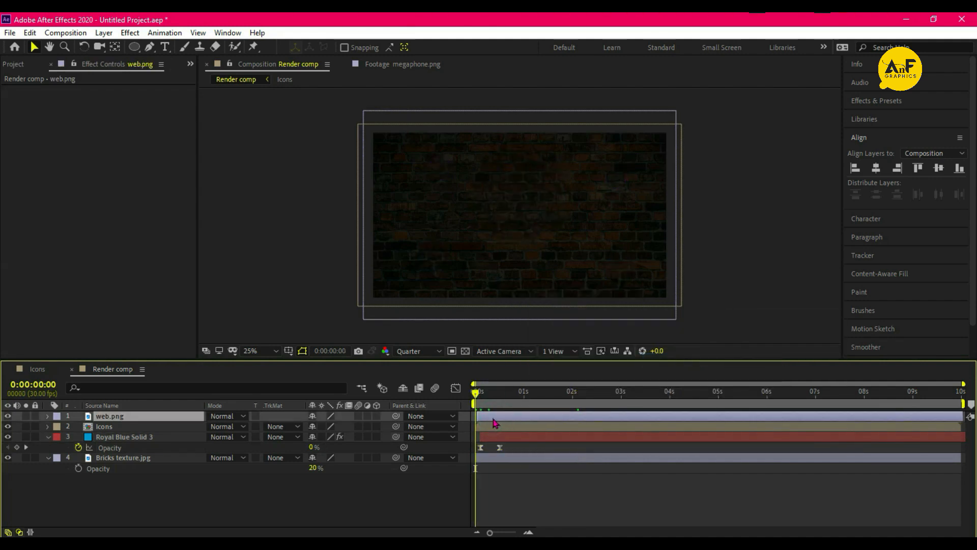
- Create the neon caption text layers with Saber on Layer Masks and a yellow Glow Color
click(48, 416)
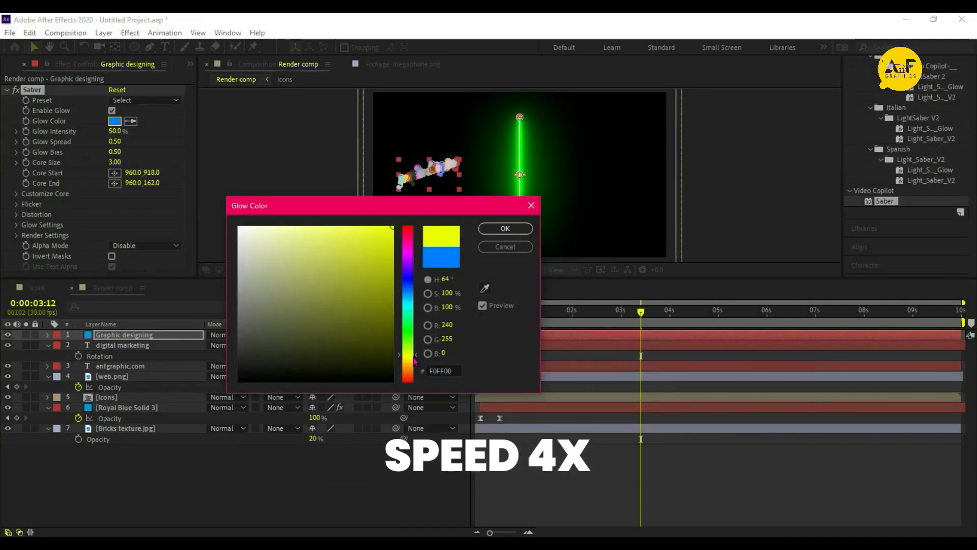
click(504, 228)
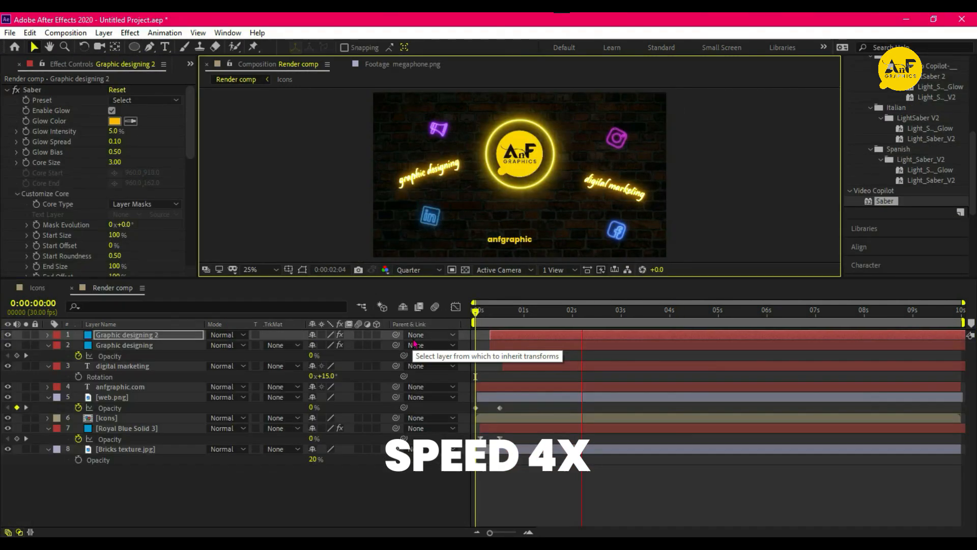